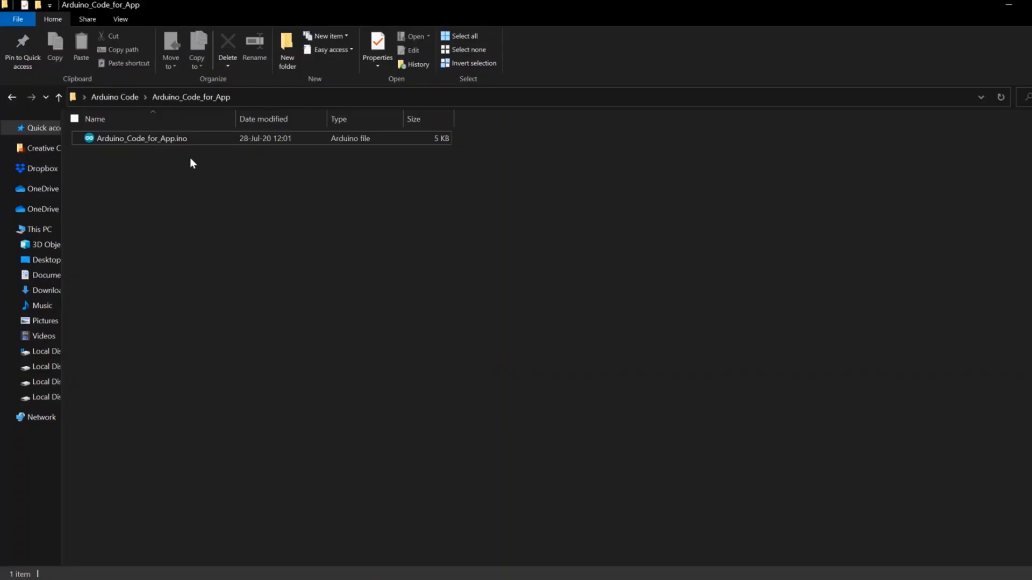
Launch Arduino_Code_for_App.ino from File Explorer into the Arduino IDE
{"action": "double_click", "coordinate": [141, 139]}
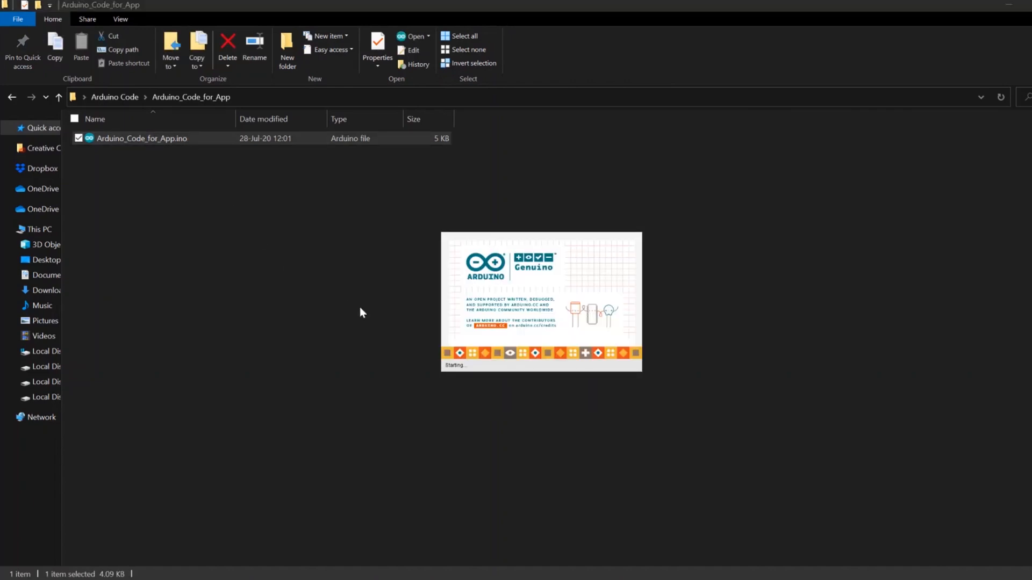
{"action": "double_click", "coordinate": [141, 139]}
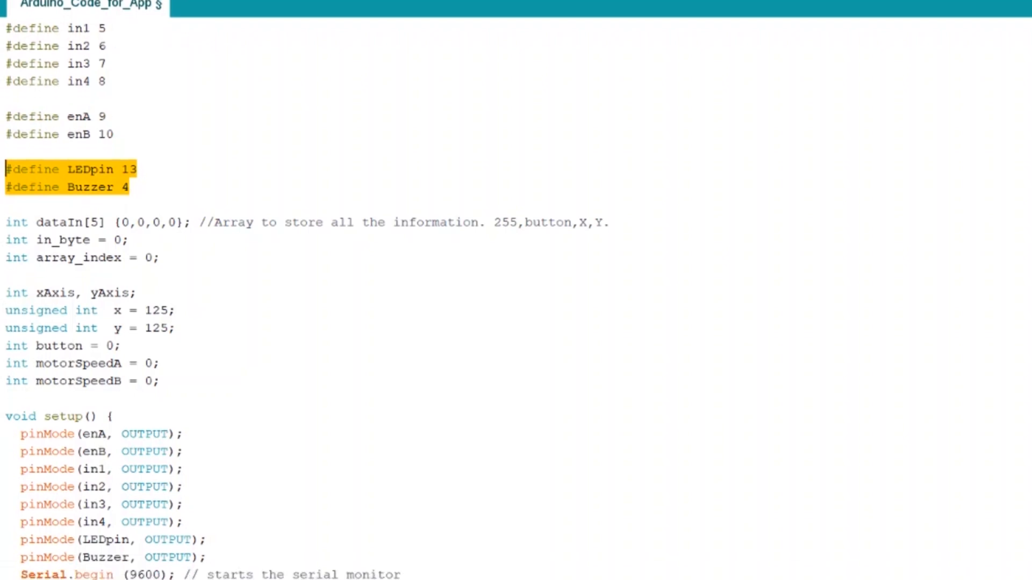
Verify Arduino Nano (ATmega328P, Old Bootloader) on COM9 and upload the car sketch
{"action": "scroll", "scroll_direction": "down", "scroll_amount": 3}
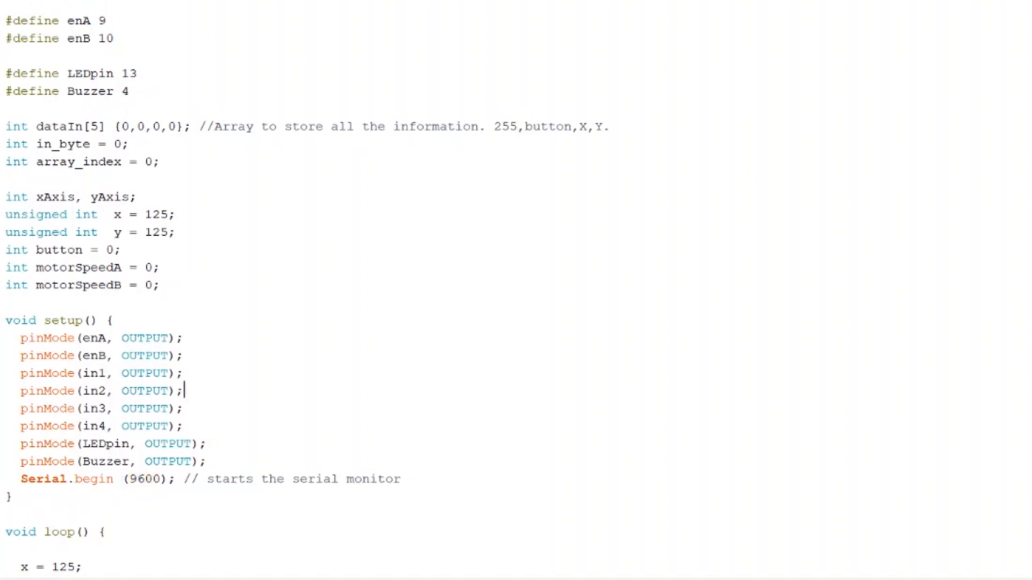
{"action": "left_click", "coordinate": [63, 20]}
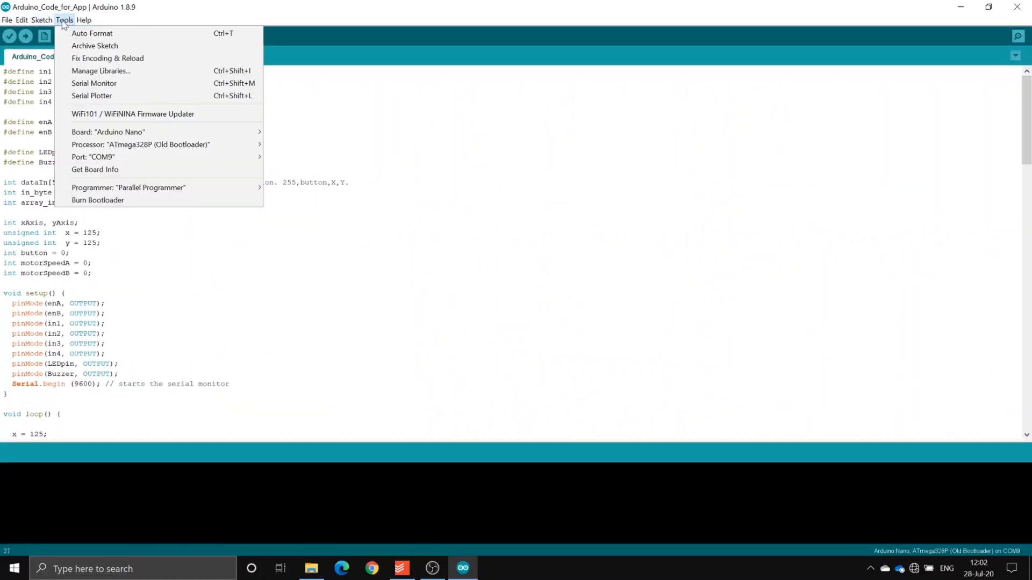
{"action": "mouse_move", "coordinate": [93, 157]}
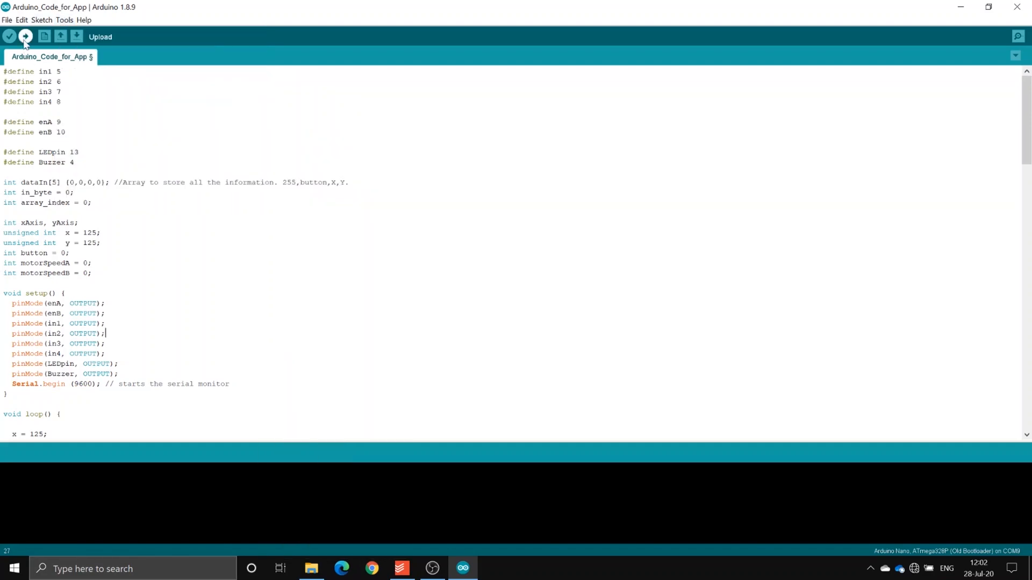
{"action": "left_click", "coordinate": [24, 36]}
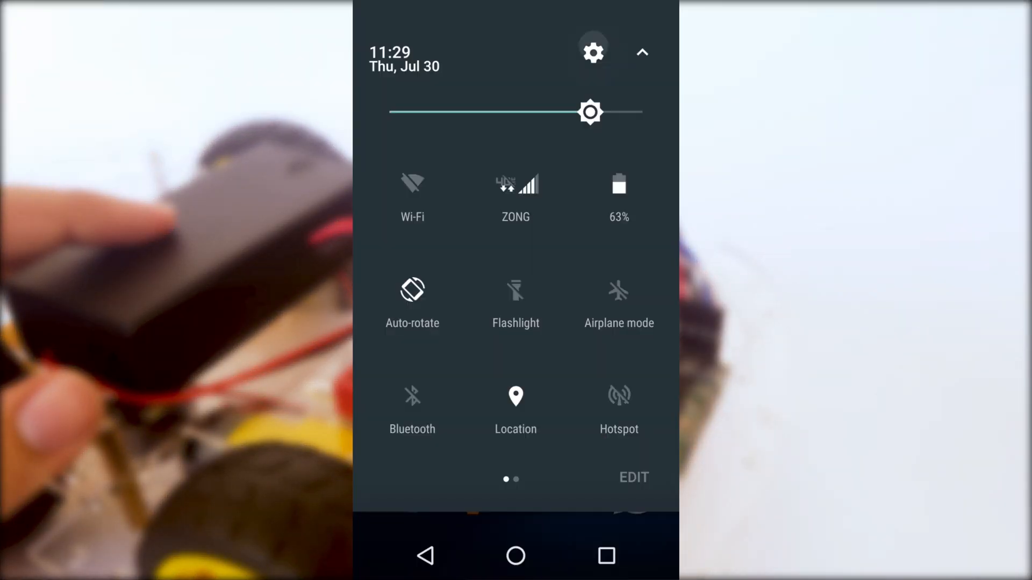
Allow installs from unknown sources and install the Bluetooth Car Controller APK
{"action": "left_click", "coordinate": [591, 53]}
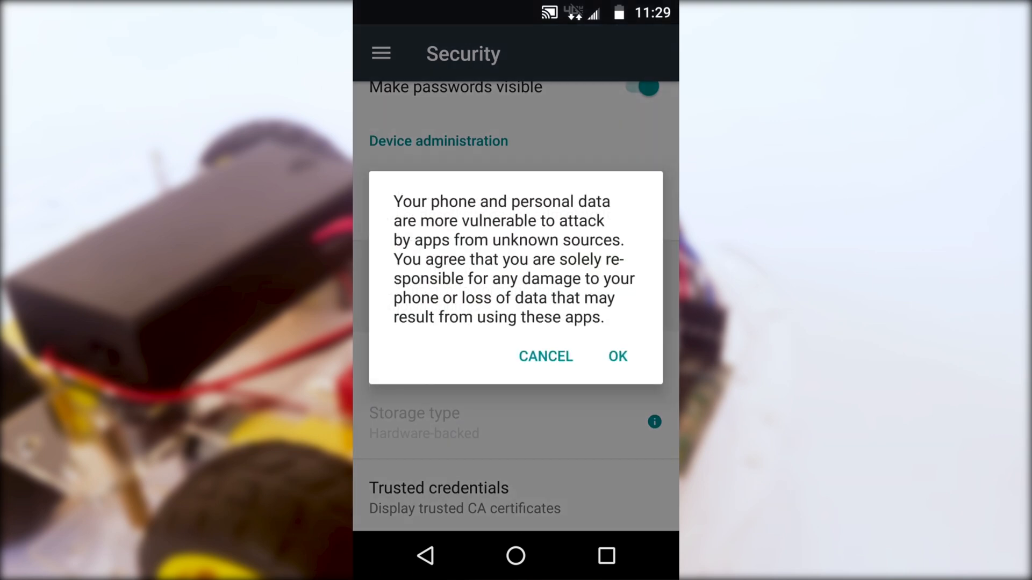
{"action": "left_click", "coordinate": [616, 356]}
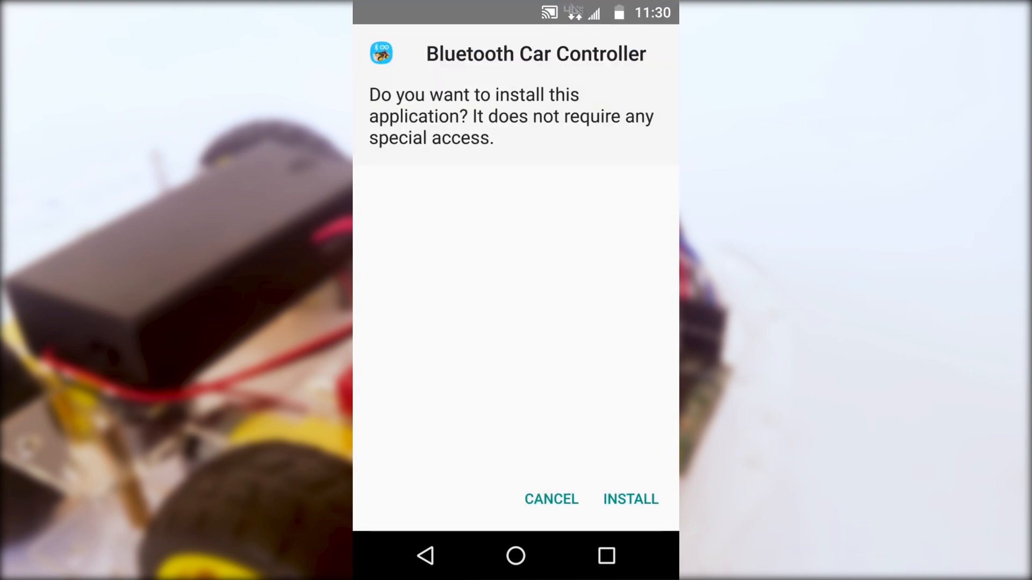
{"action": "left_click", "coordinate": [630, 499]}
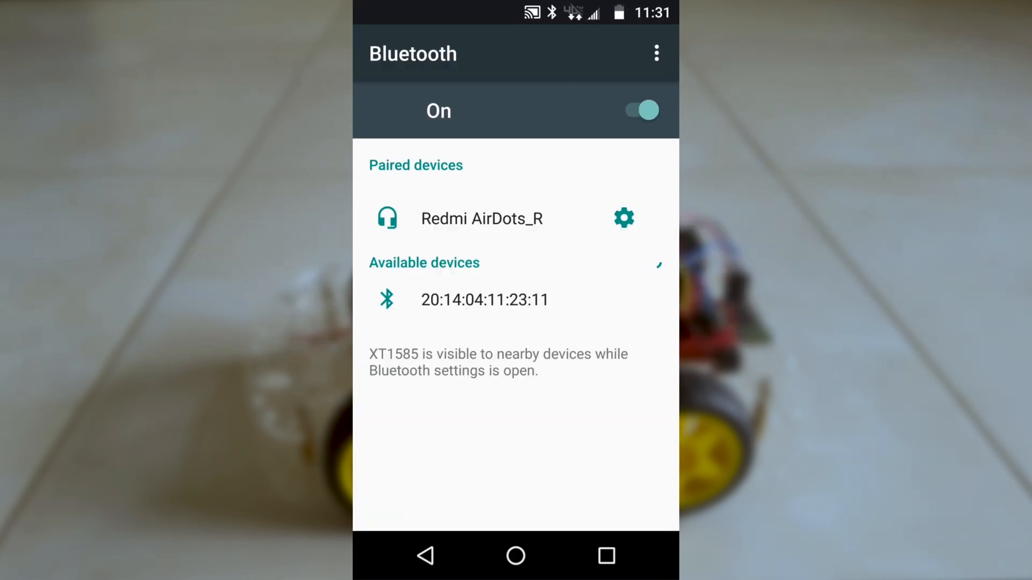
{"action": "left_click", "coordinate": [485, 300]}
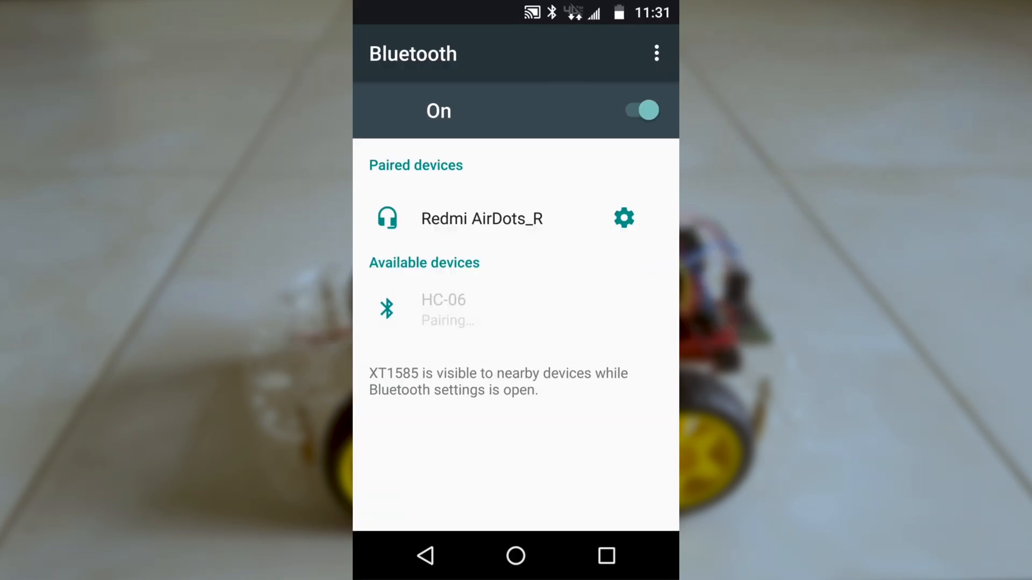
{"action": "left_click", "coordinate": [443, 300]}
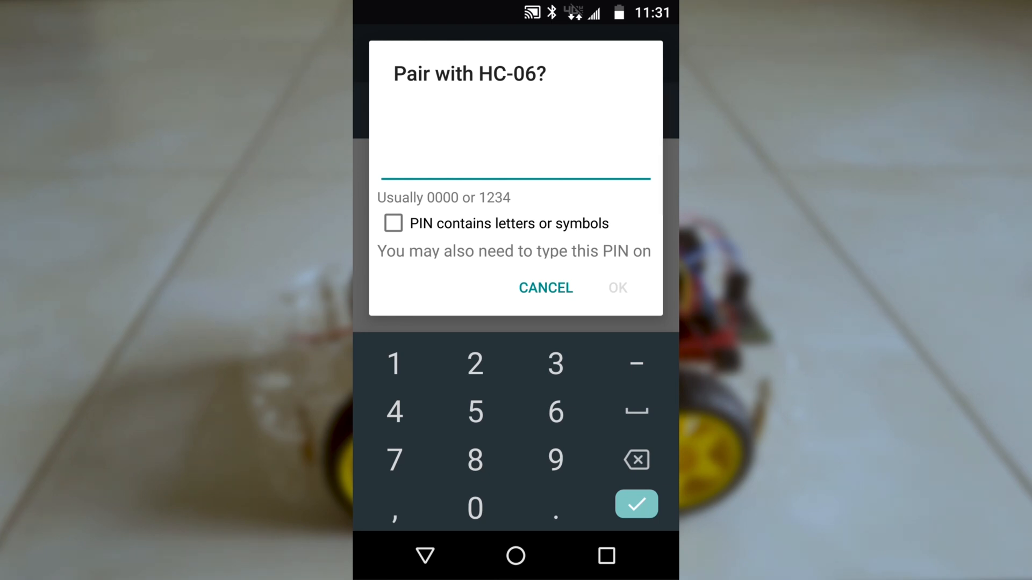
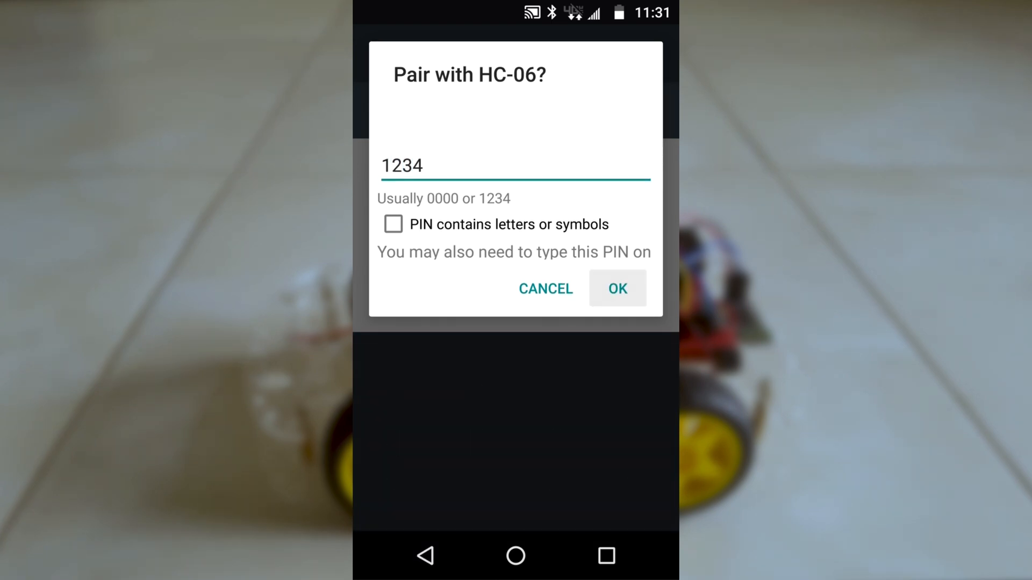
{"action": "left_click", "coordinate": [616, 290]}
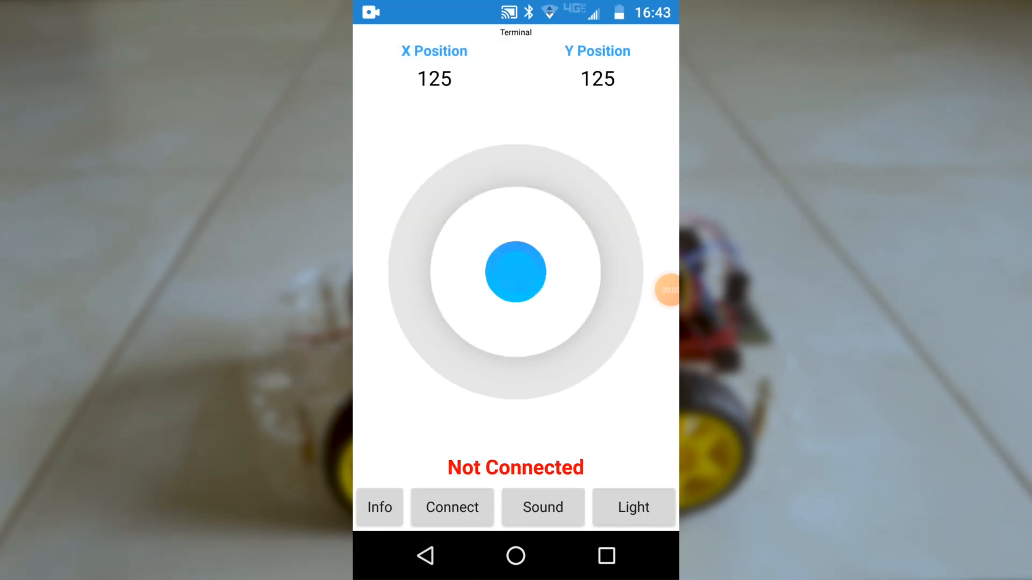
Connect the app to HC-06 and switch on the car's light
{"action": "left_click", "coordinate": [452, 507]}
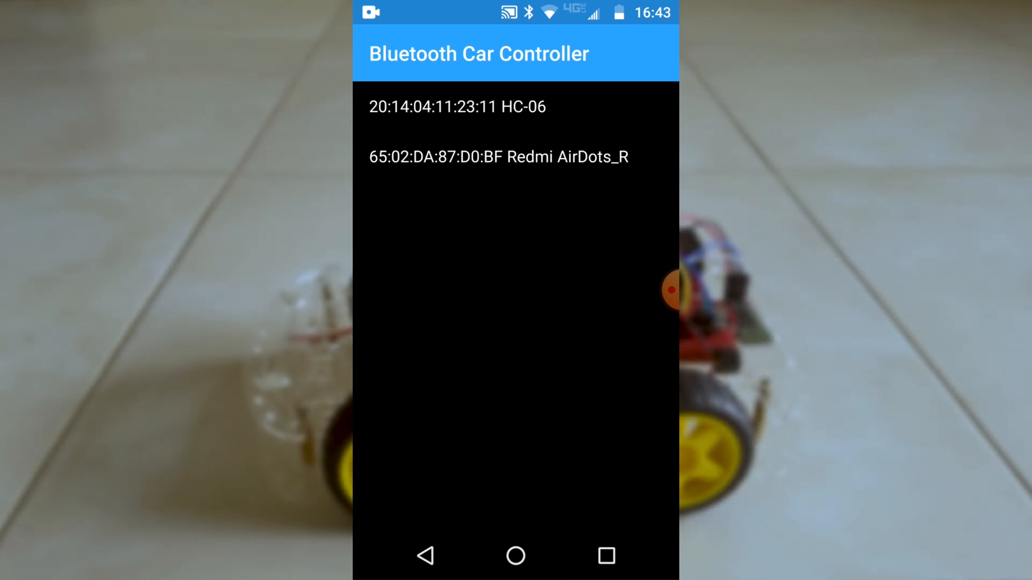
{"action": "left_click", "coordinate": [457, 106]}
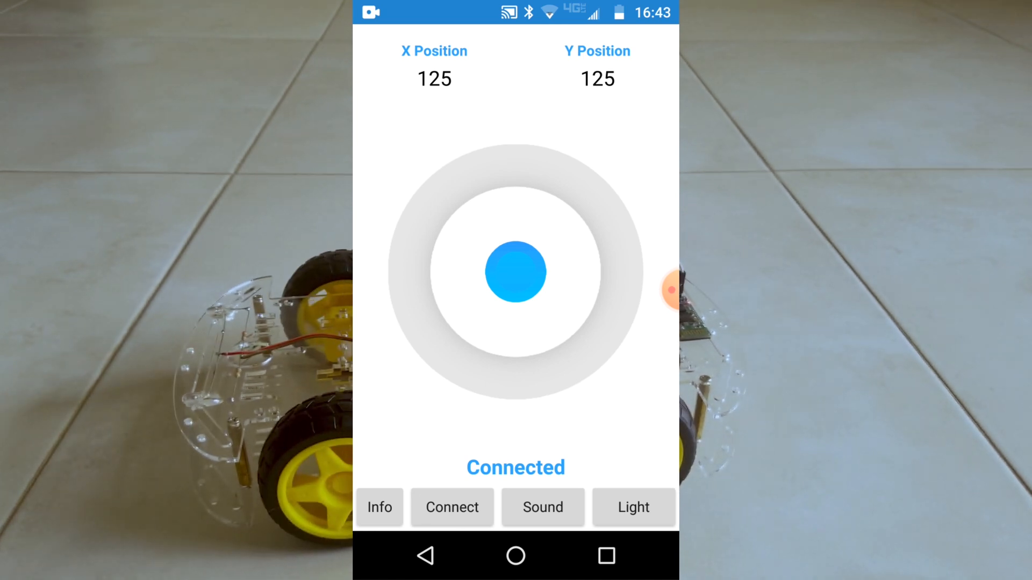
{"action": "left_click", "coordinate": [632, 508]}
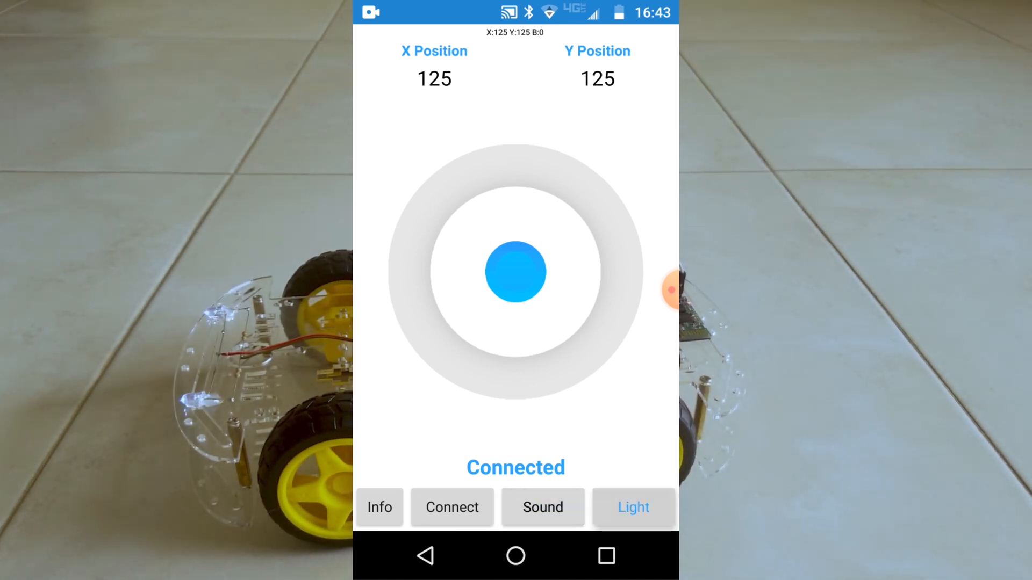
{"action": "left_click", "coordinate": [632, 508]}
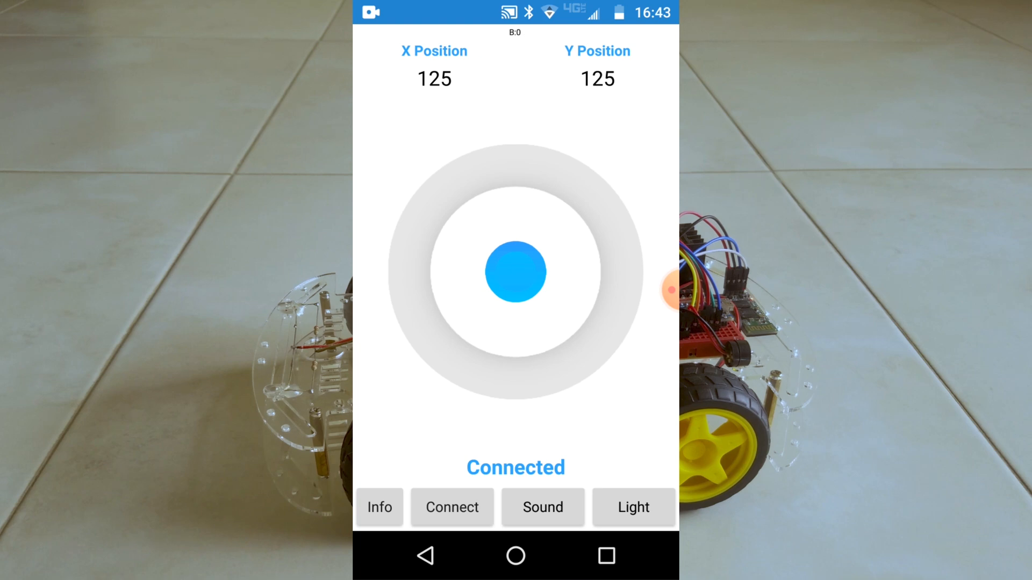
Drive the car forward and steer it right with the joystick
{"action": "left_click_drag", "start_coordinate": [515, 272], "coordinate": [834, 348]}
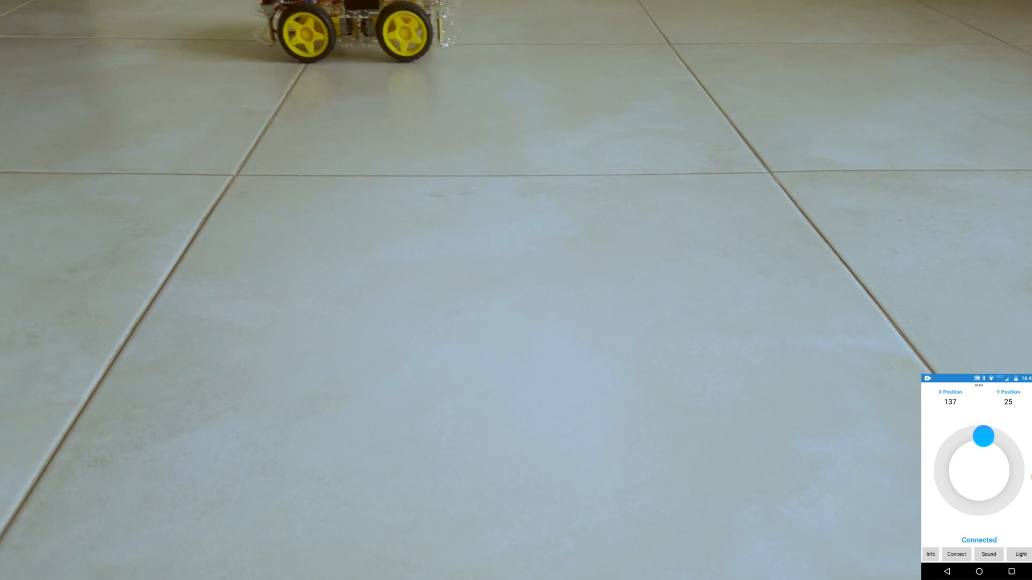
{"action": "left_click_drag", "start_coordinate": [983, 436], "coordinate": [1013, 463]}
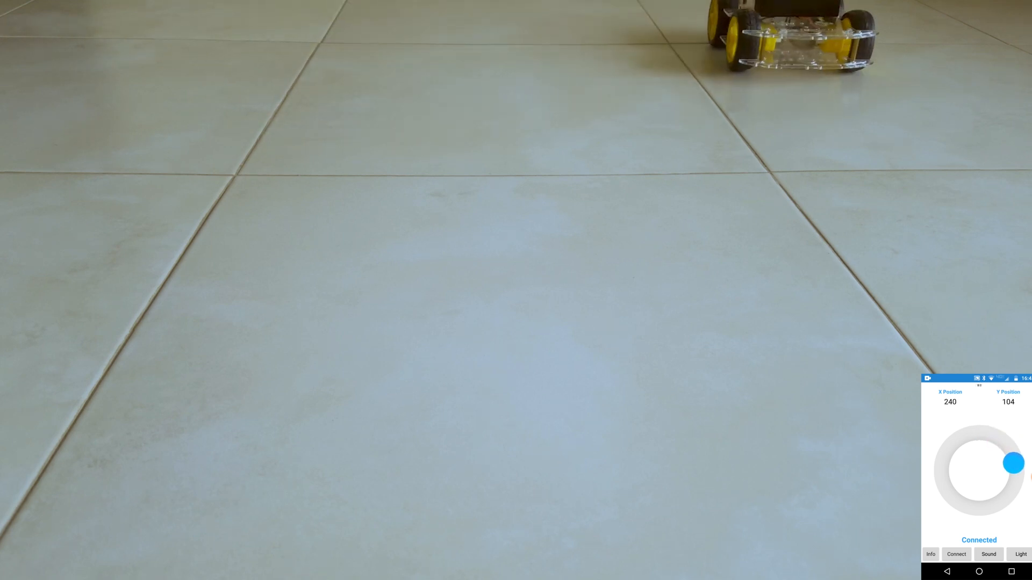
{"action": "left_click_drag", "start_coordinate": [1013, 462], "coordinate": [1013, 444]}
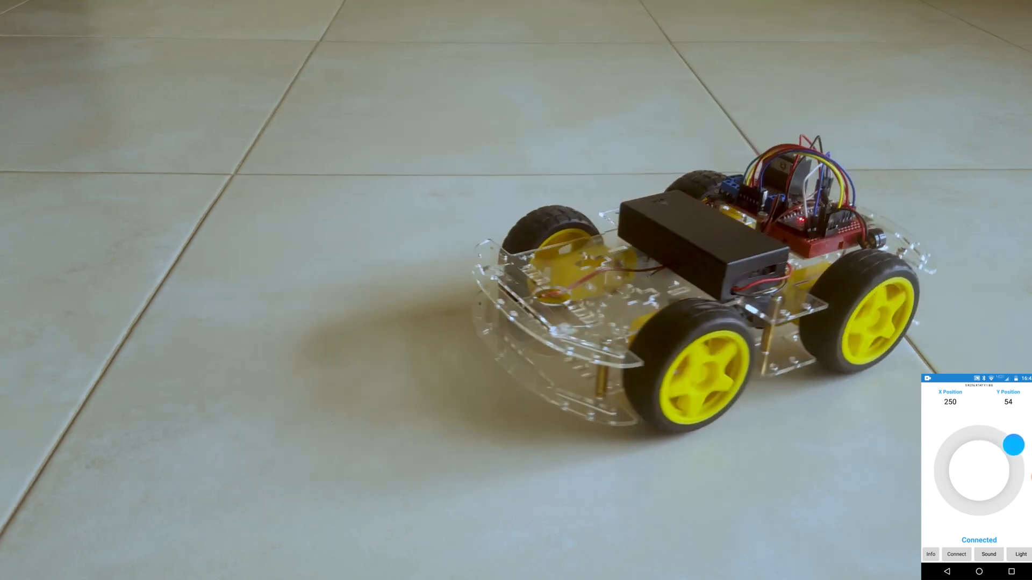